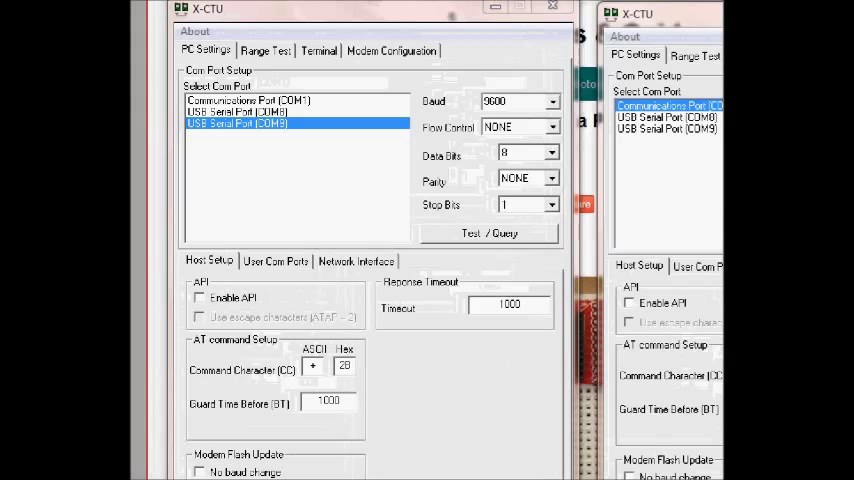
mouse_move(285, 131)
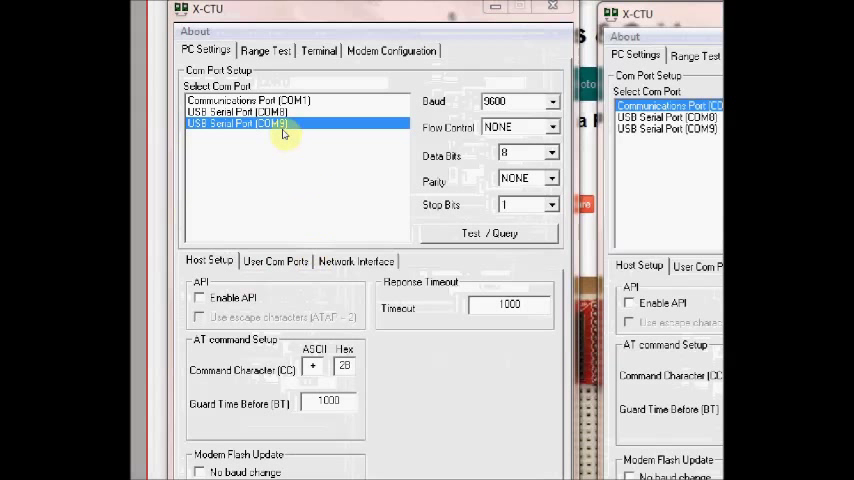
mouse_move(360, 170)
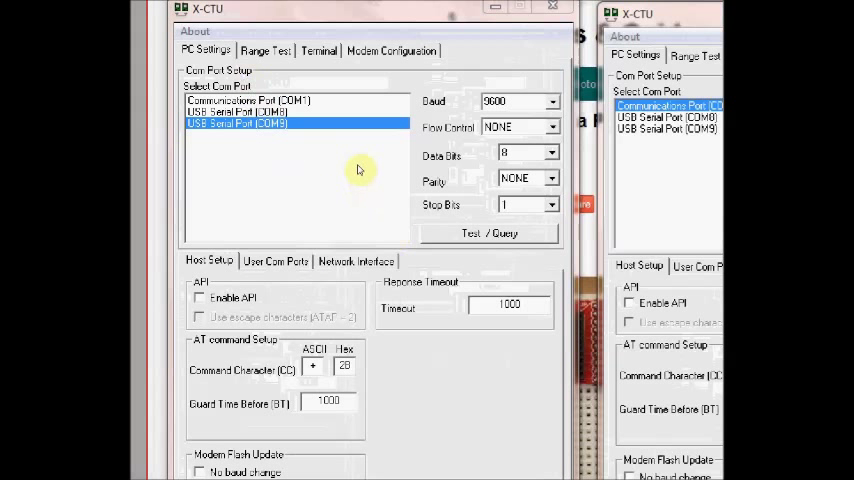
- Show the COM9 modem's configuration, an XBP24 with XBEE PRO 802.15.4 firmware 10EC
click(490, 233)
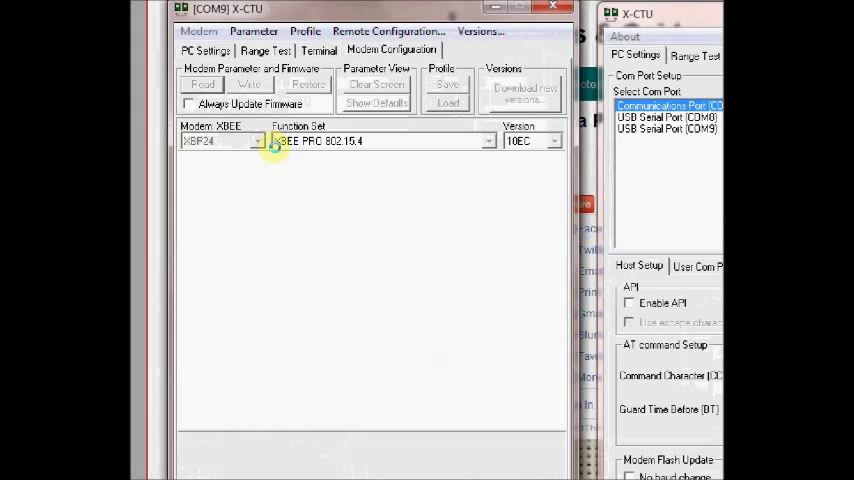
- Read the modem's settings and check PAN ID 3332, DL 11 and MY 10
click(202, 84)
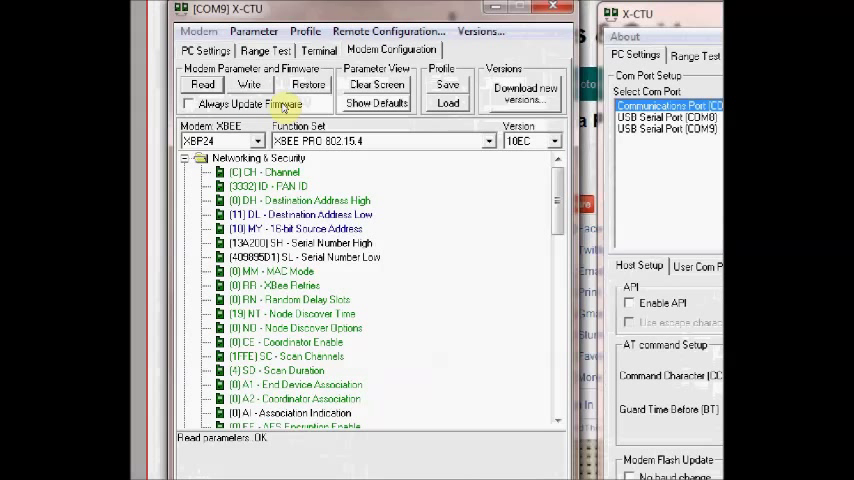
click(270, 186)
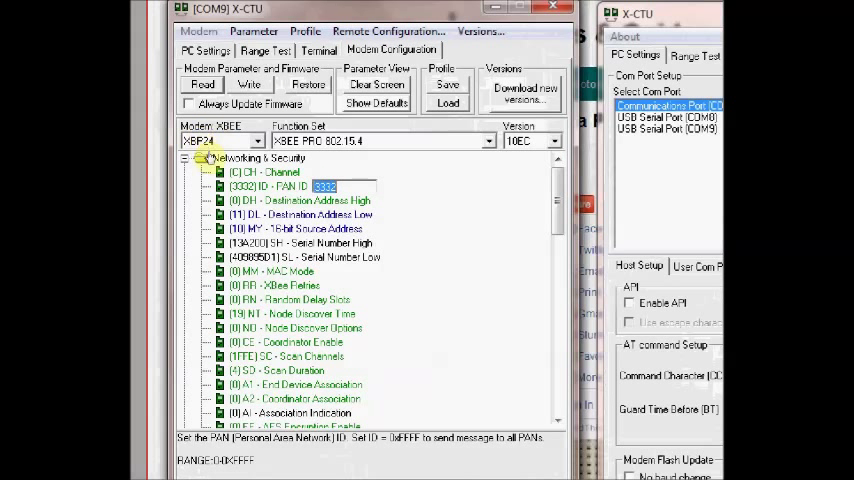
click(320, 214)
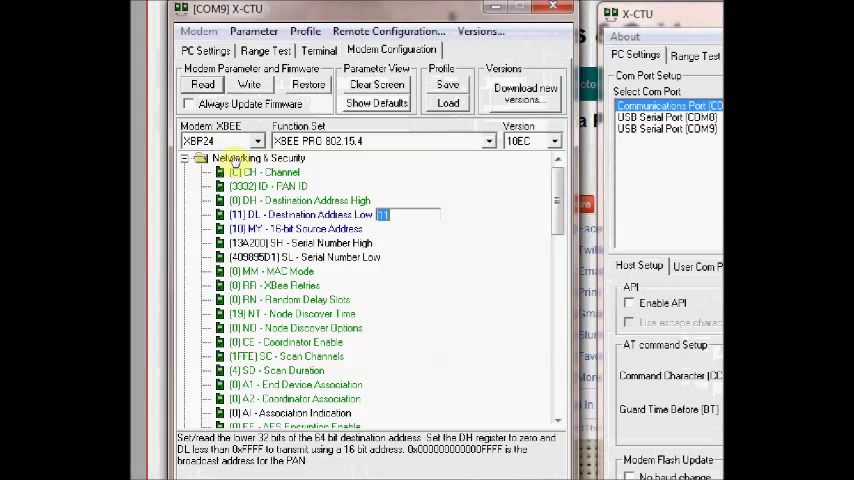
click(310, 228)
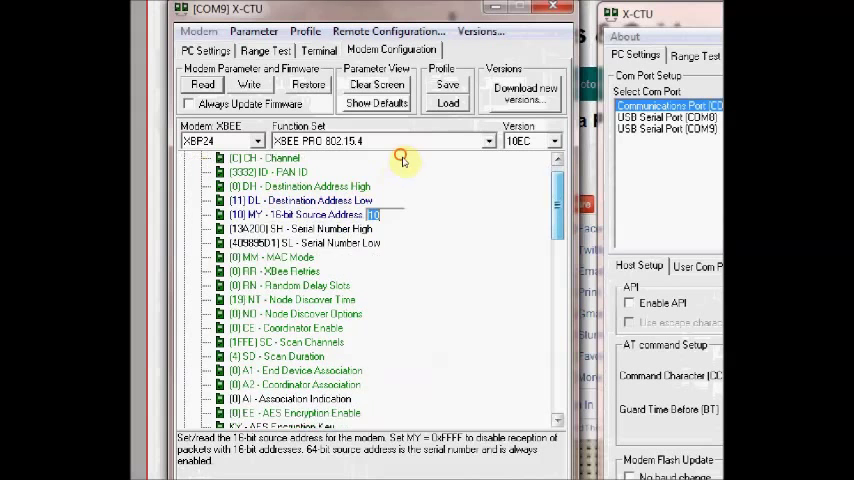
- Set DIO0 to 3 - DI and check pull-up PR 0 and sample rate IR 14
scroll(down, 3)
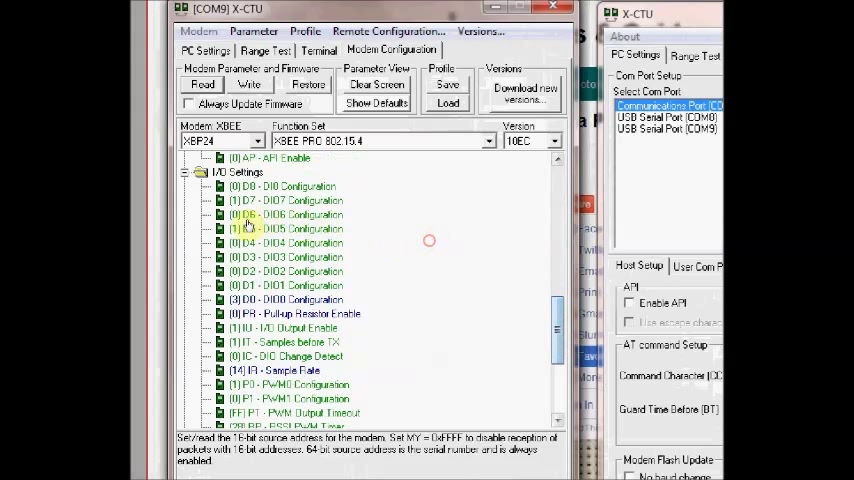
click(285, 299)
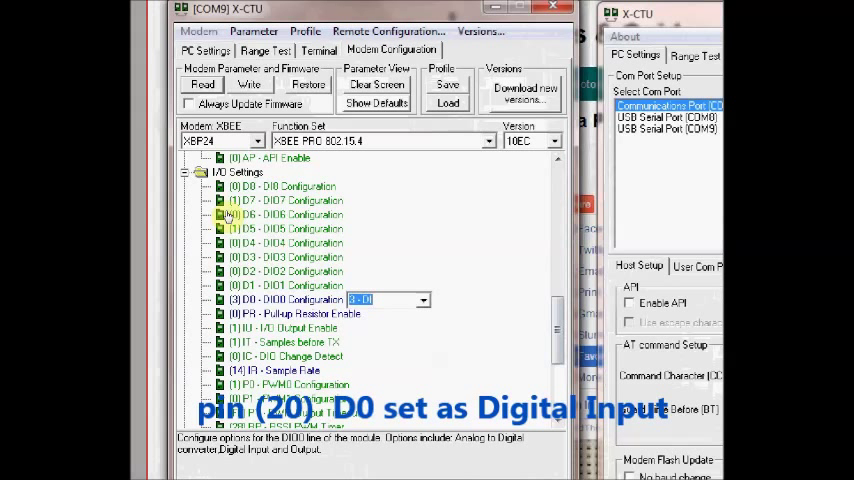
click(422, 300)
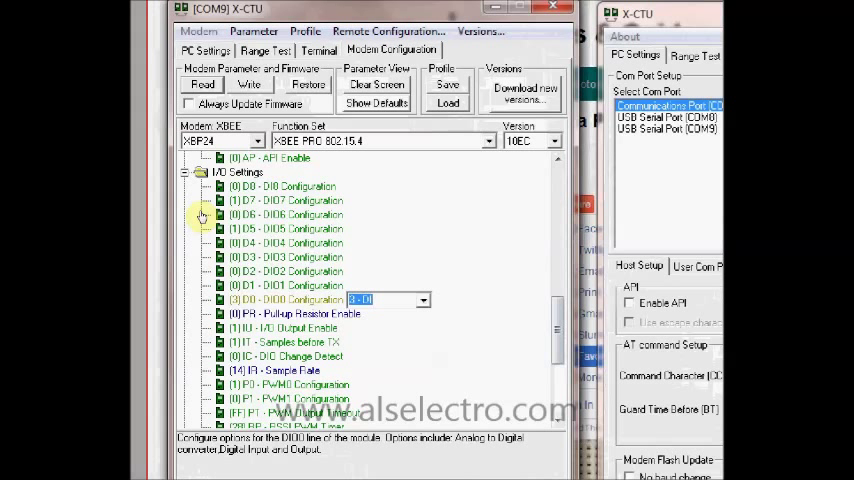
click(292, 313)
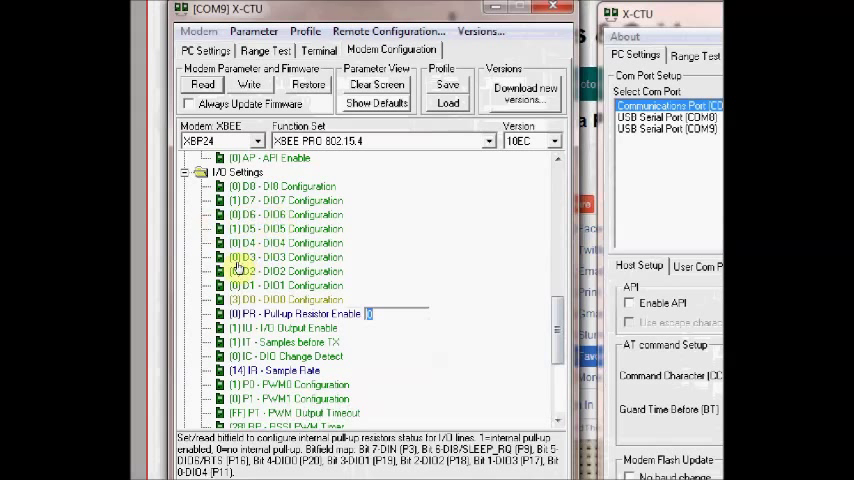
click(275, 370)
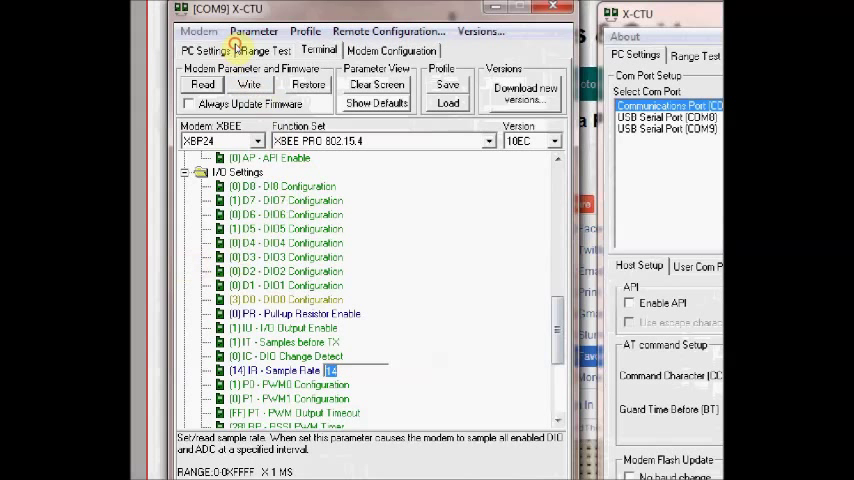
- In Terminal, enter command mode with +++ and query ATID 3332, ATMY 10, ATDL 11
click(318, 48)
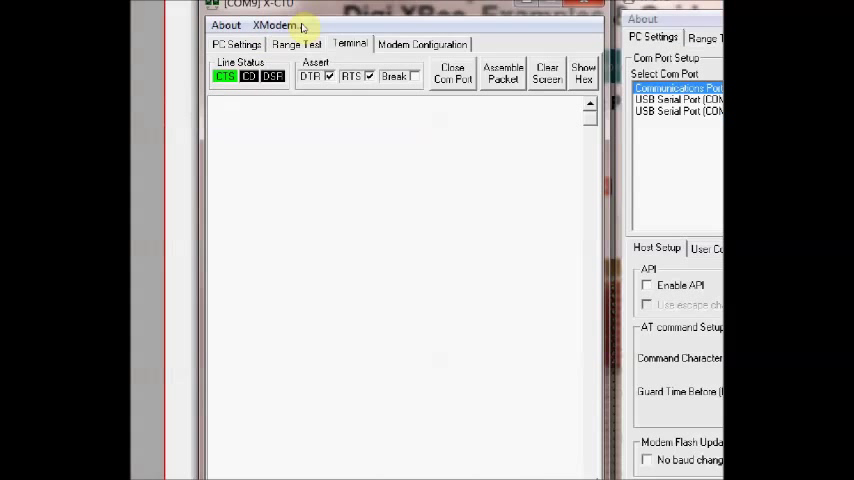
text(+++OK)
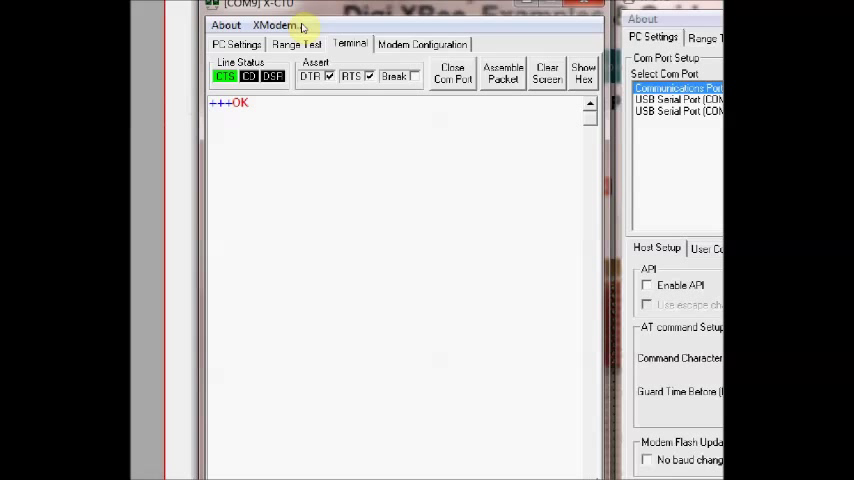
text(ATID)
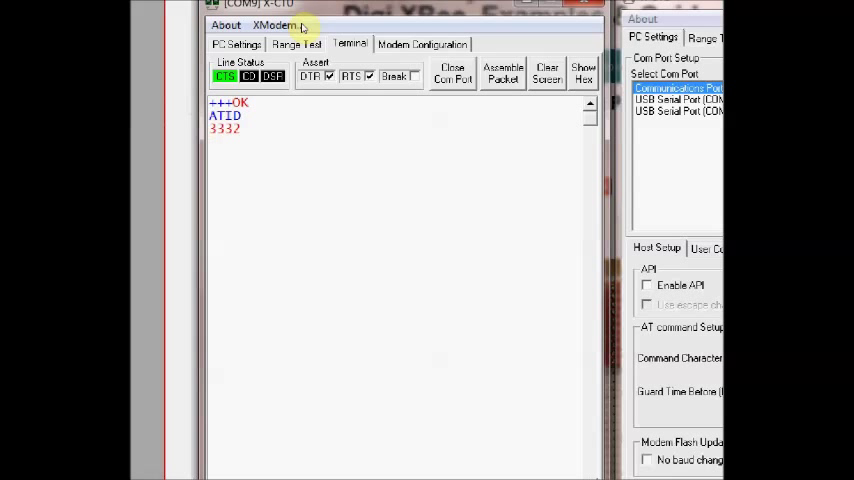
text(ATMY)
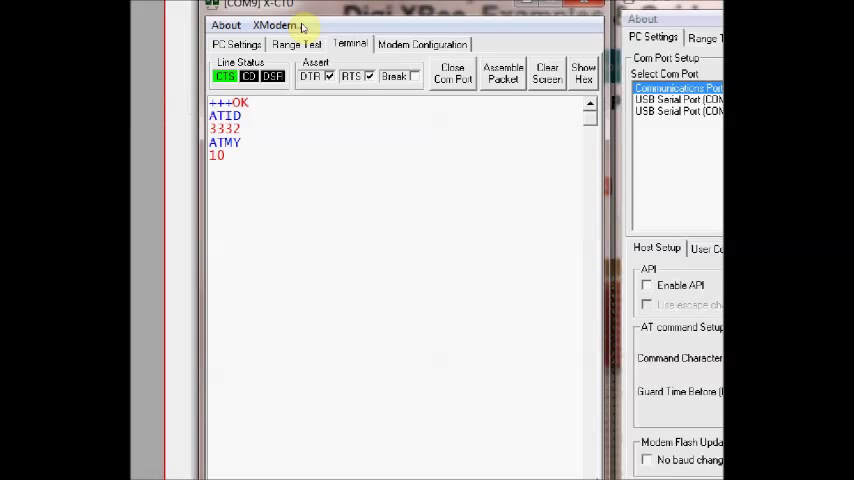
text(A)
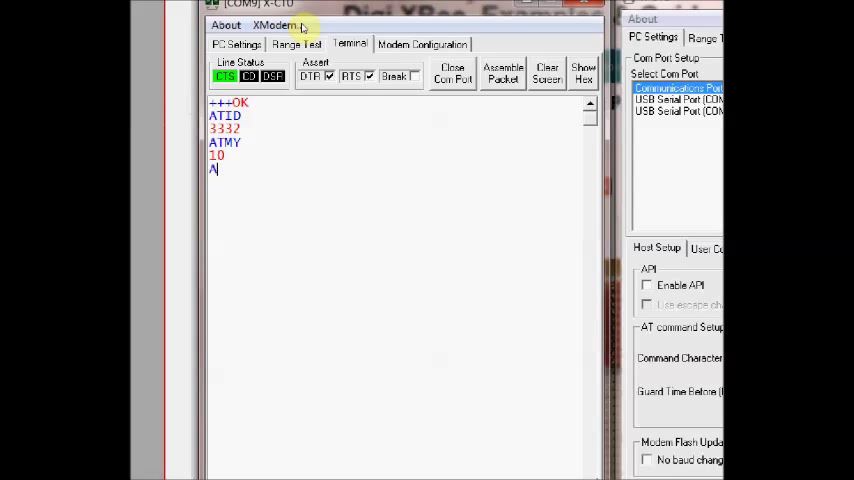
text(TDL)
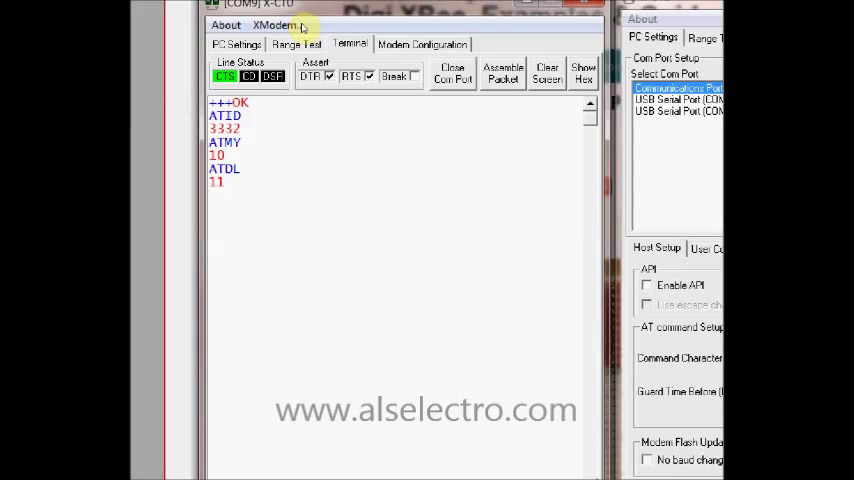
- Query ATD0 3, ATIR 14, ATPR 0 and exit command mode with ATCN
text(ATIR)
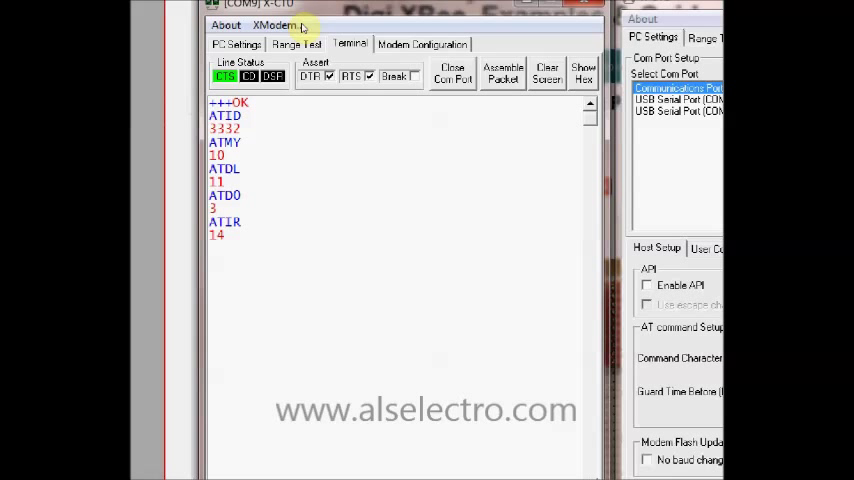
text(ATPR)
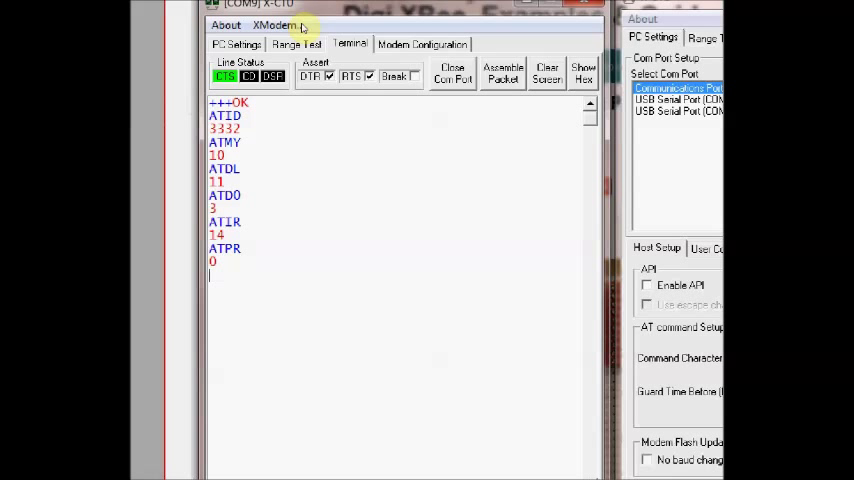
text(ATCN)
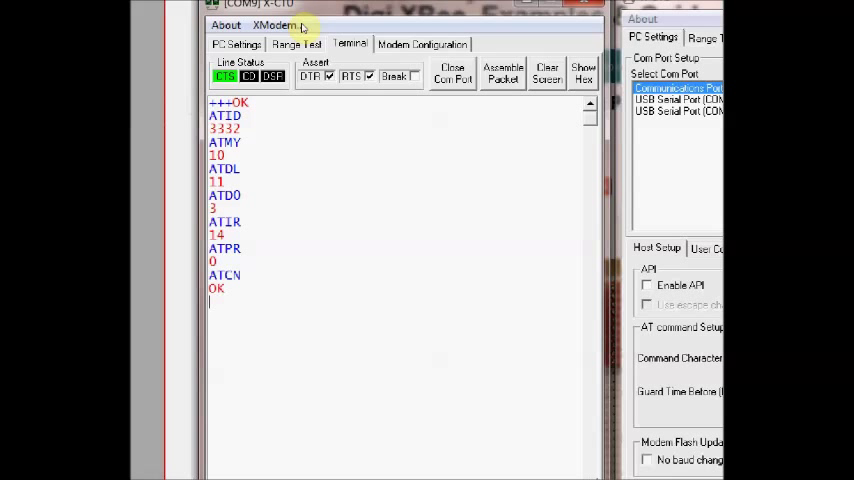
click(236, 44)
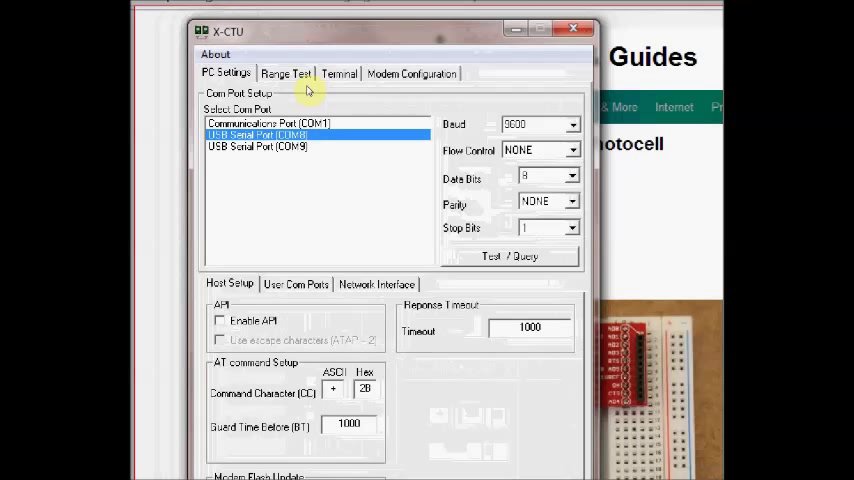
- Connect to the COM8 modem and read its current settings
click(510, 256)
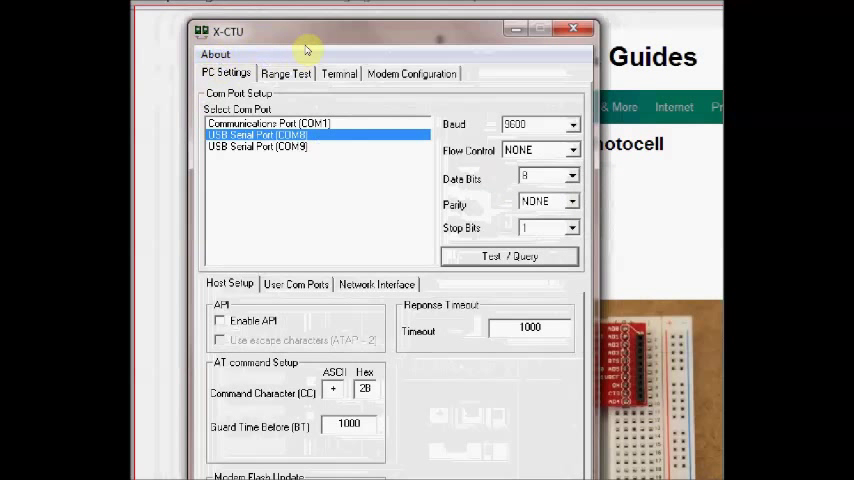
click(411, 72)
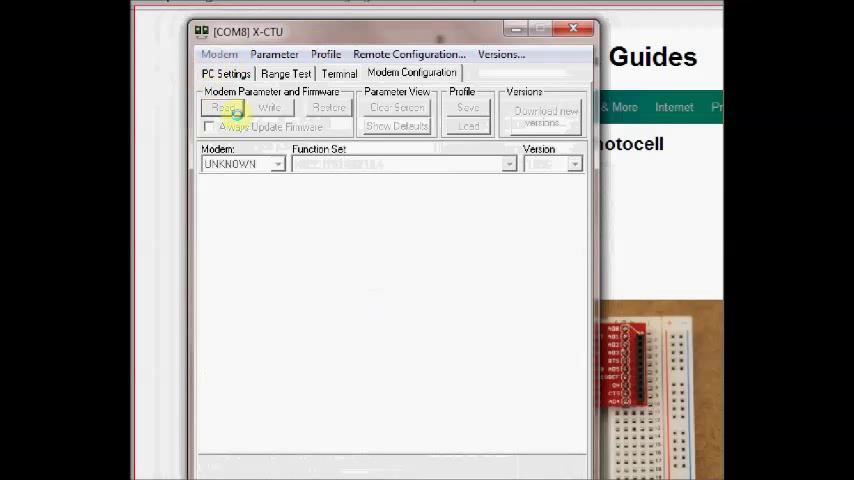
click(224, 108)
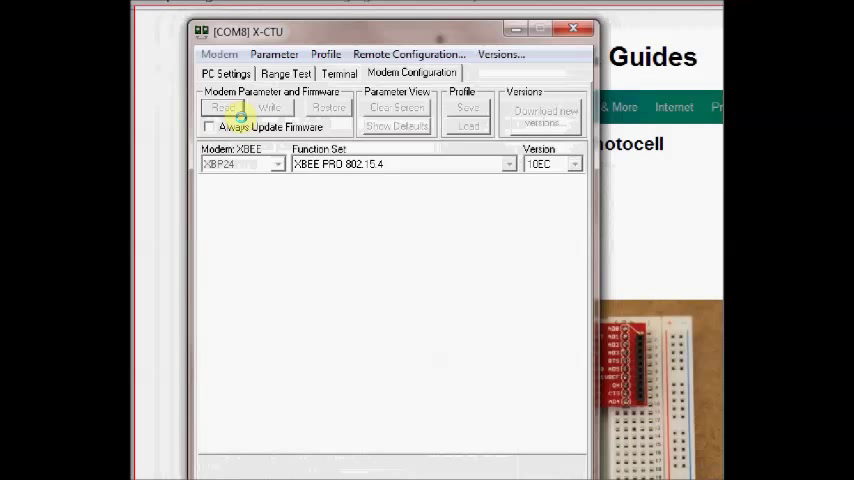
click(222, 107)
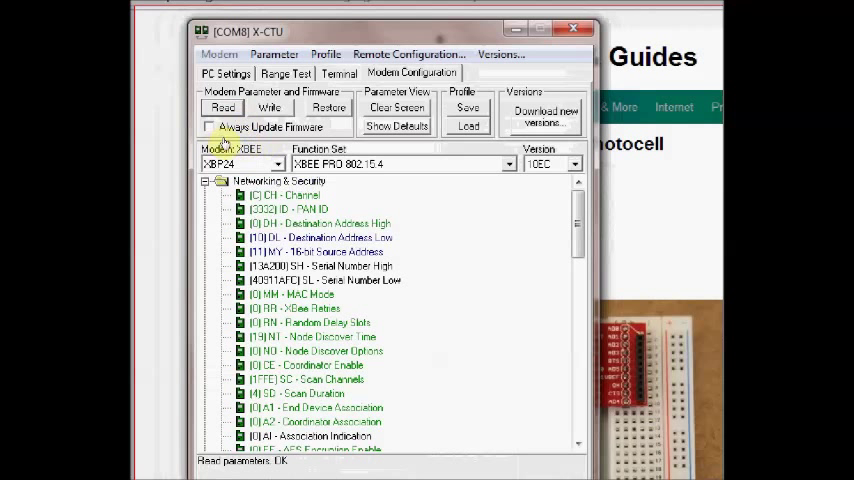
- Set the receiver's PAN ID 3332, DL 10 and MY 11
click(310, 208)
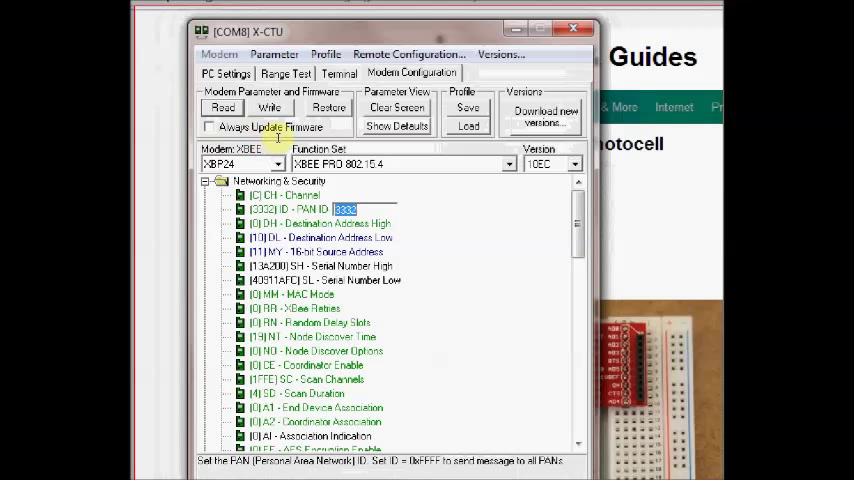
click(315, 237)
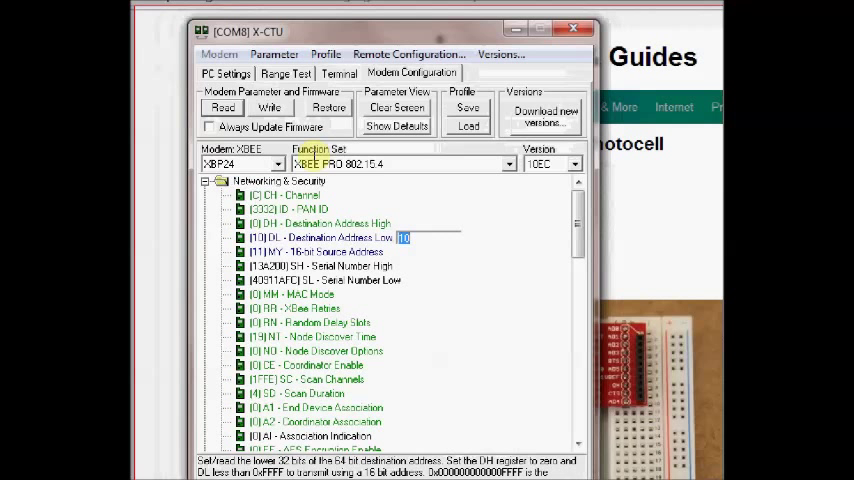
click(335, 251)
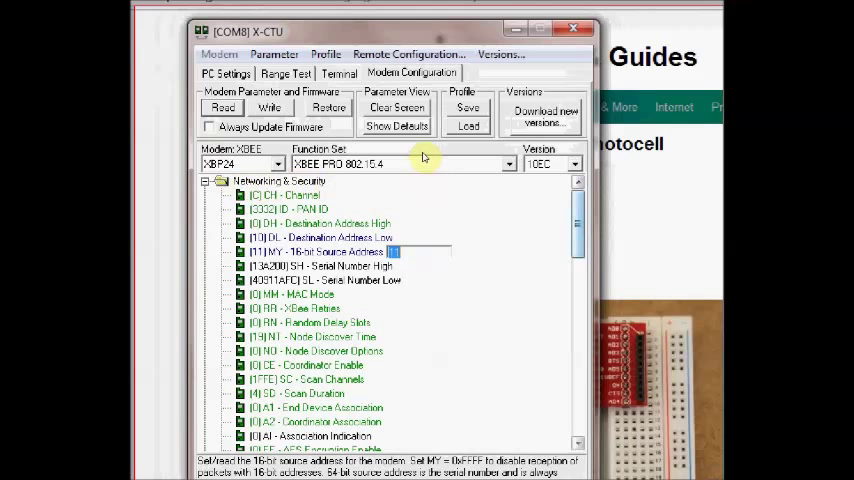
- Set the receiver's DIO0 configuration under I/O Settings to 4 - DO LOW
scroll(down, 3)
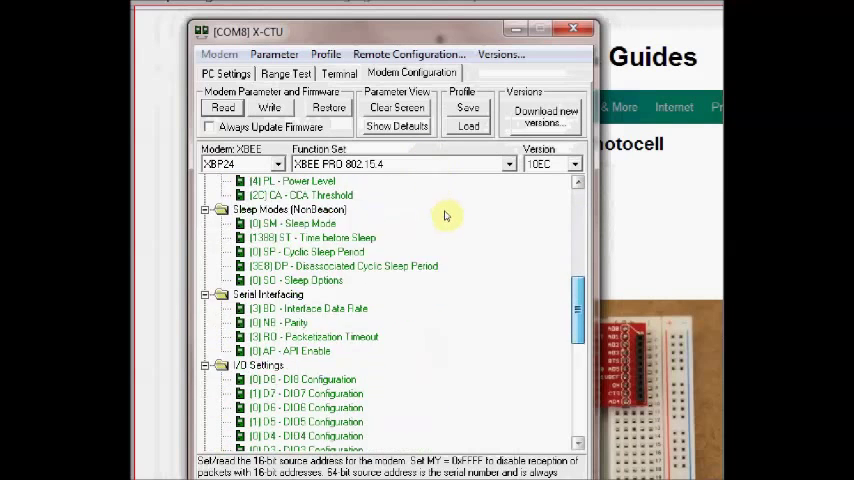
scroll(down, 3)
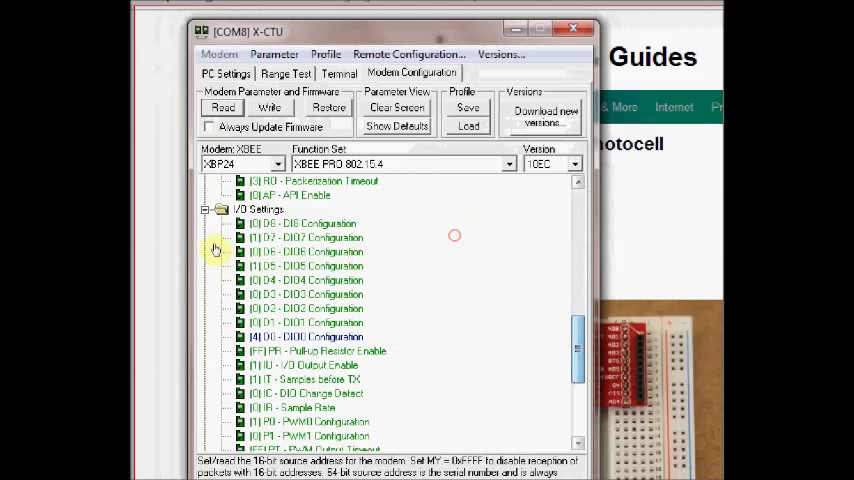
click(305, 337)
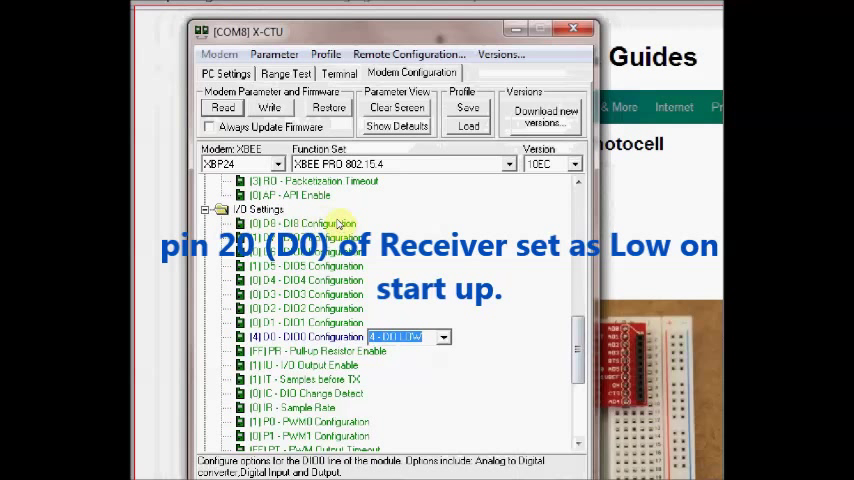
click(442, 336)
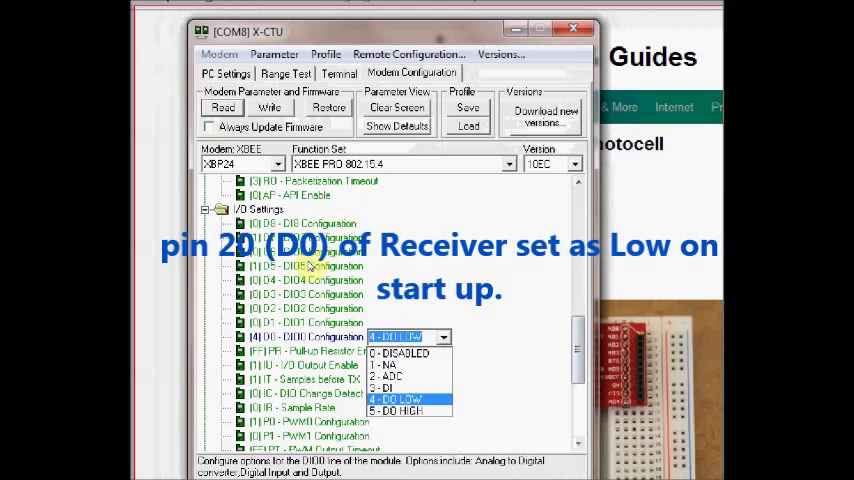
click(407, 399)
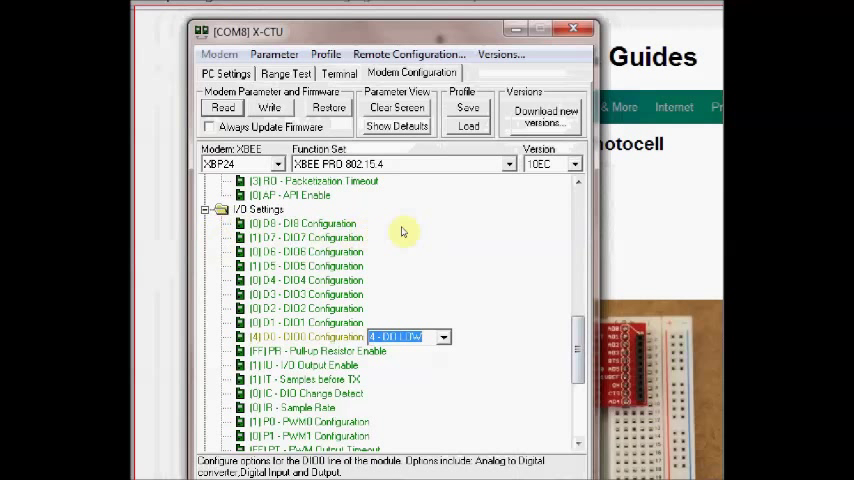
scroll(down, 3)
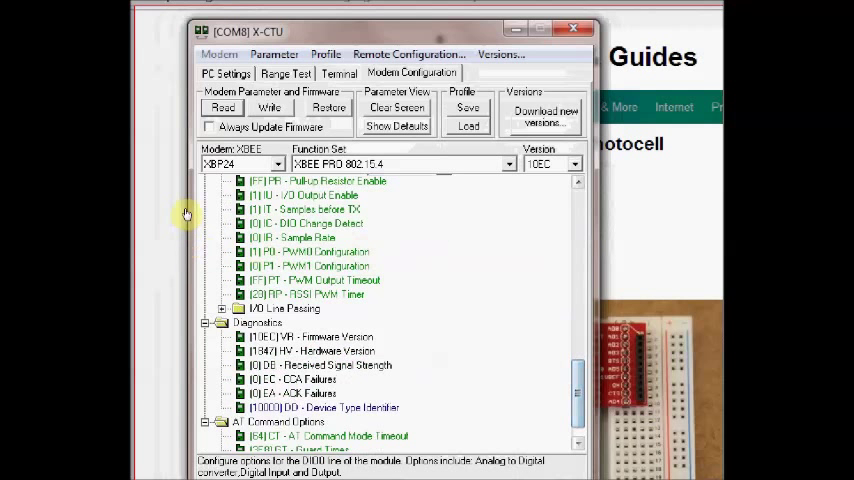
- Set IA - I/O Input Address under I/O Line Passing to hex 10
click(223, 308)
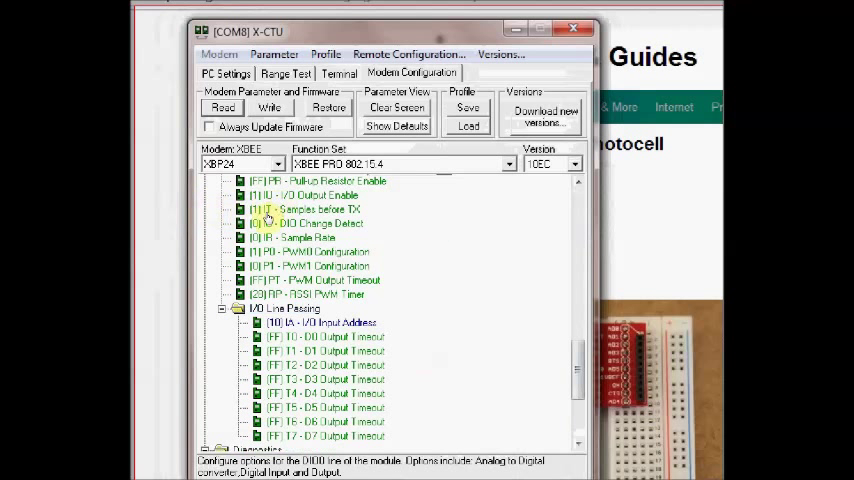
click(320, 322)
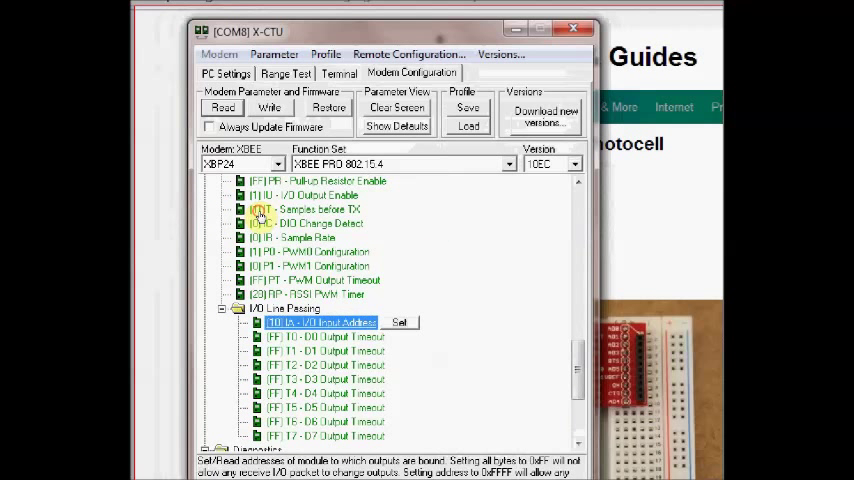
click(399, 322)
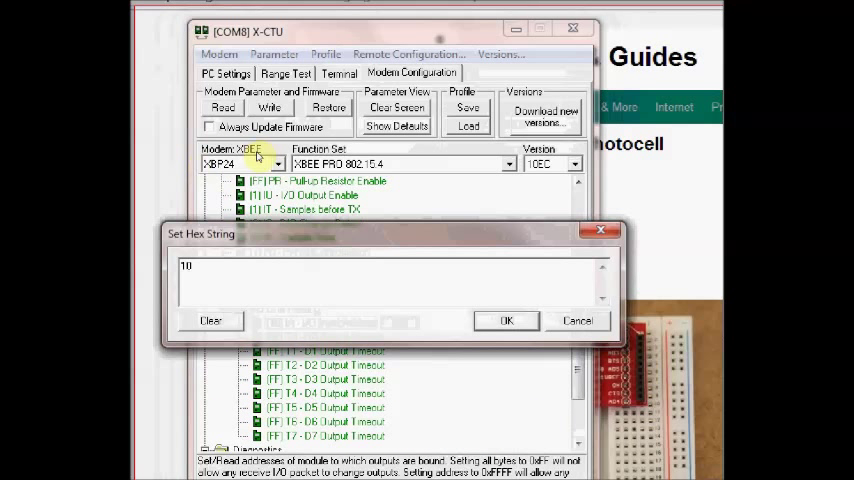
mouse_move(417, 217)
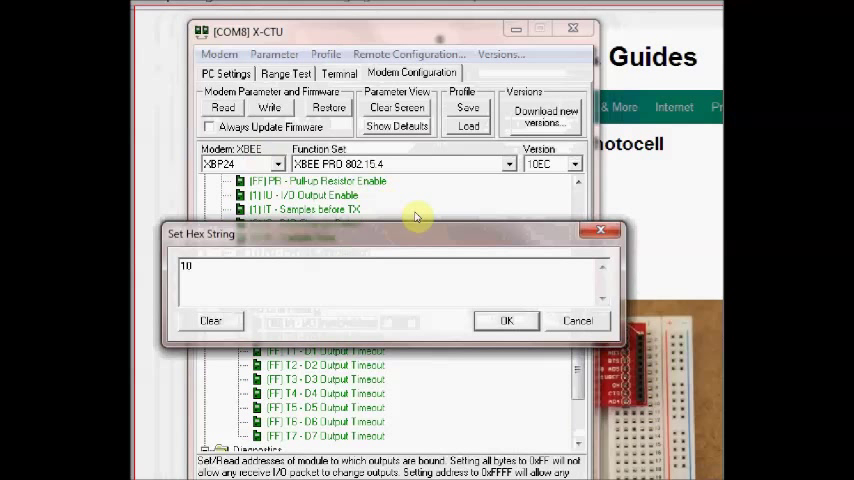
click(506, 321)
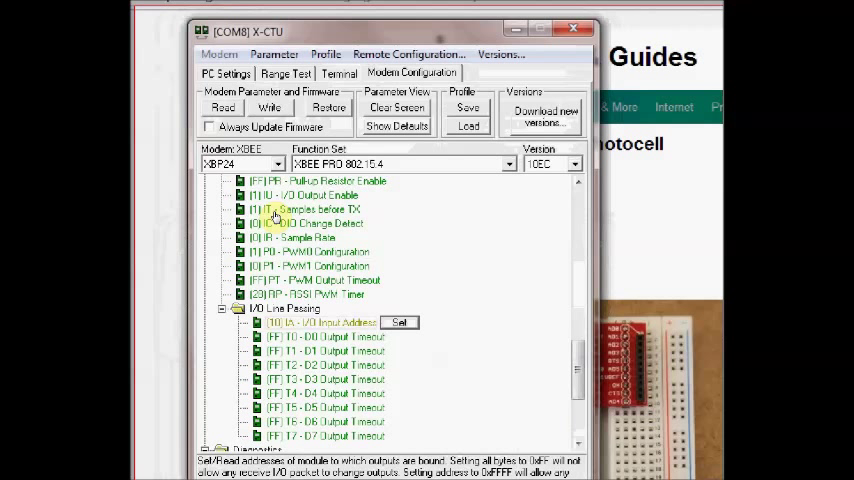
mouse_move(230, 218)
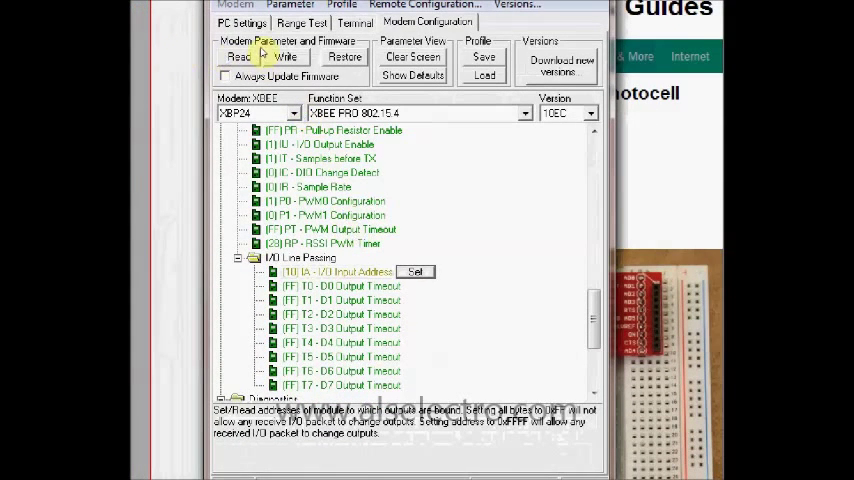
- In Terminal, enter command mode with +++ and query ATID 3332, ATMY 11, ATDL 10
click(355, 22)
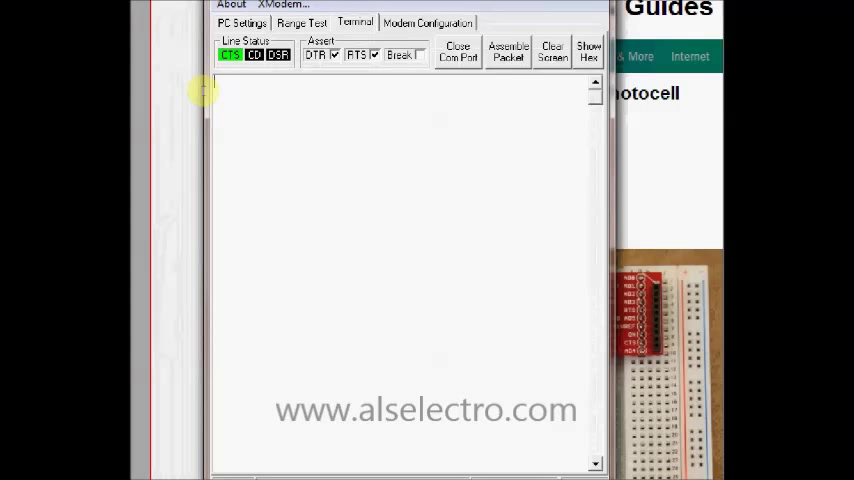
text(+++OK)
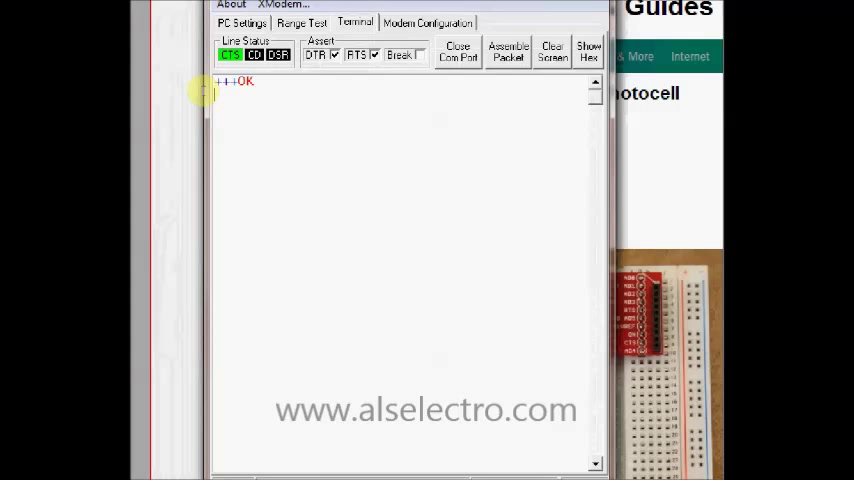
text(AT)
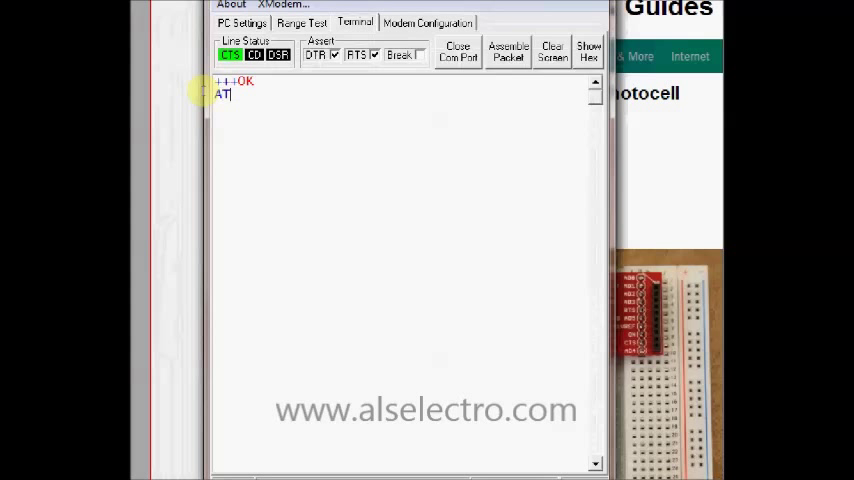
text(ID)
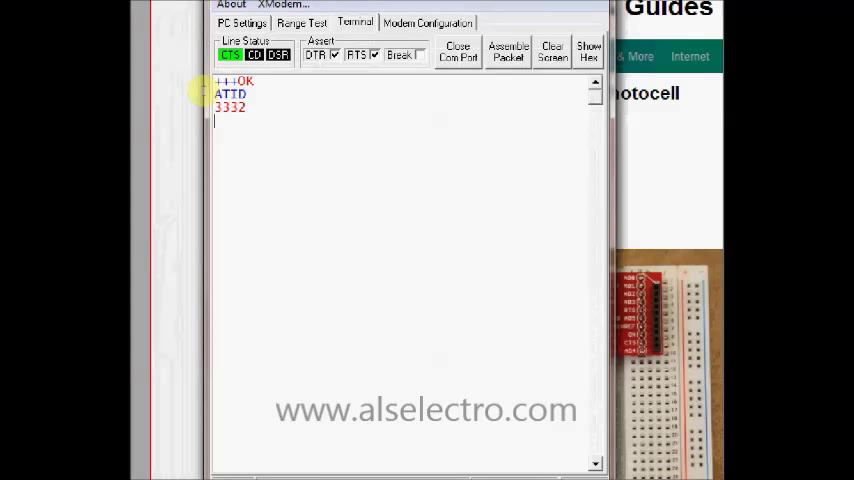
text(ATMY)
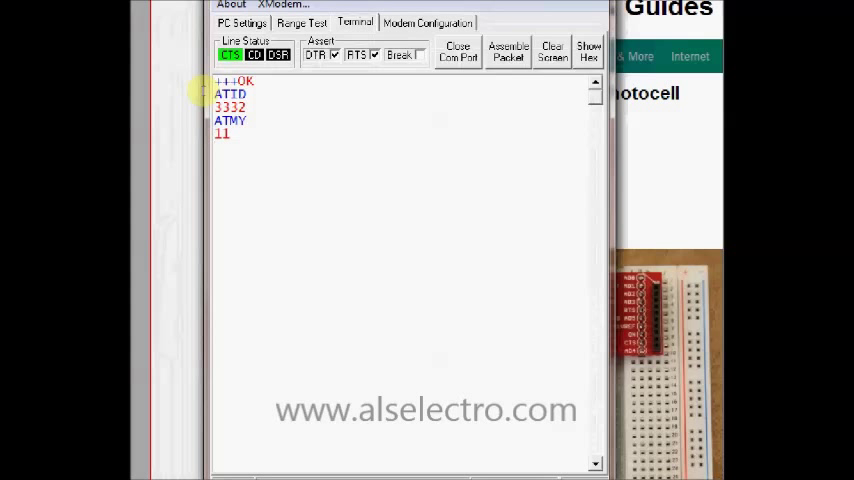
text(ATDL)
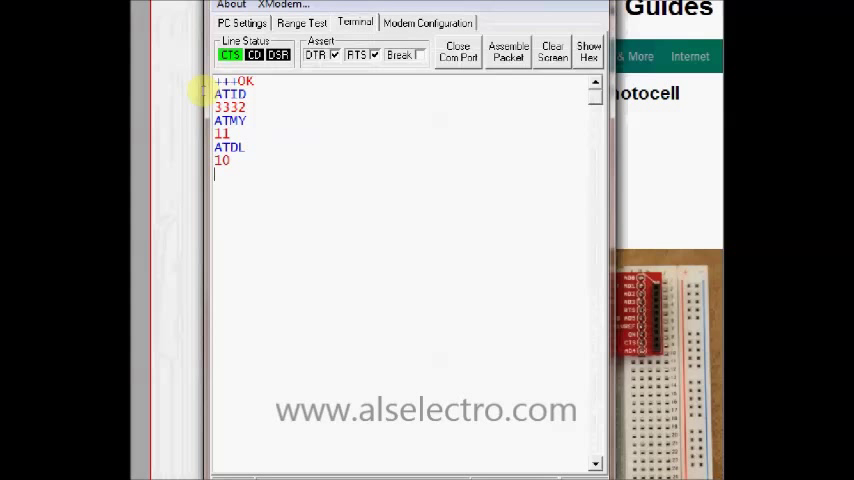
- Query ATD0 4 and ATIA 10, then exit command mode with ATCN
text(A)
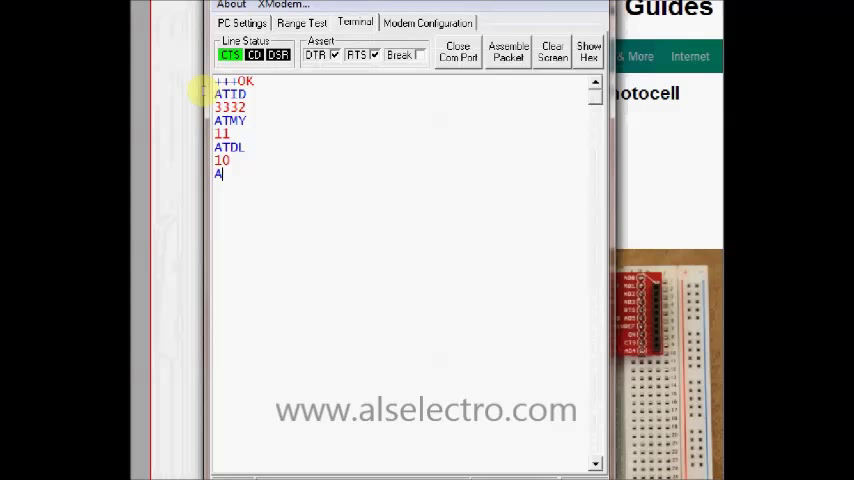
text(ATD0)
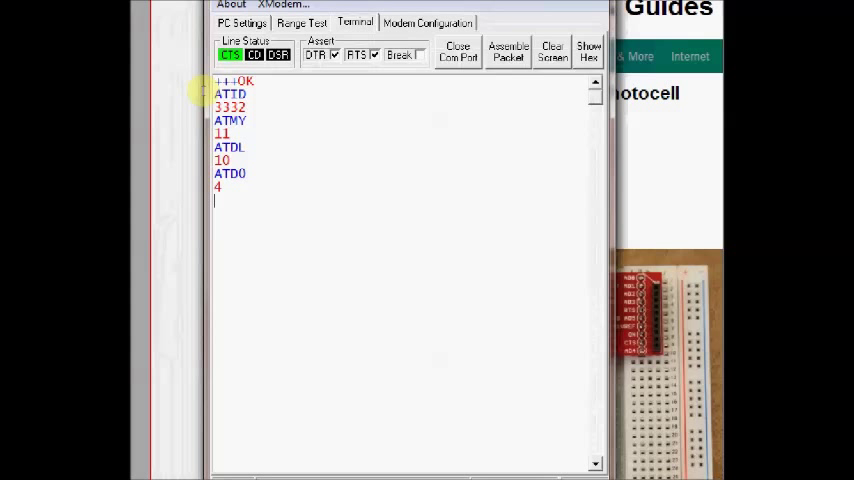
text(ATI)
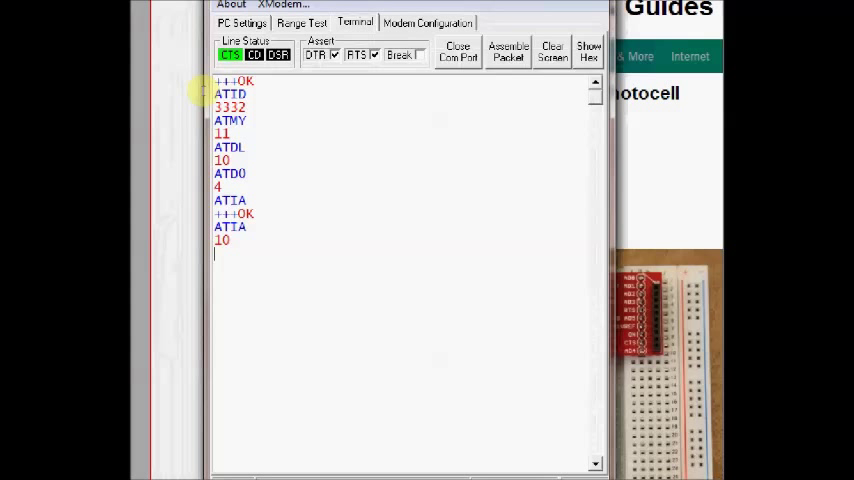
text(ATCN)
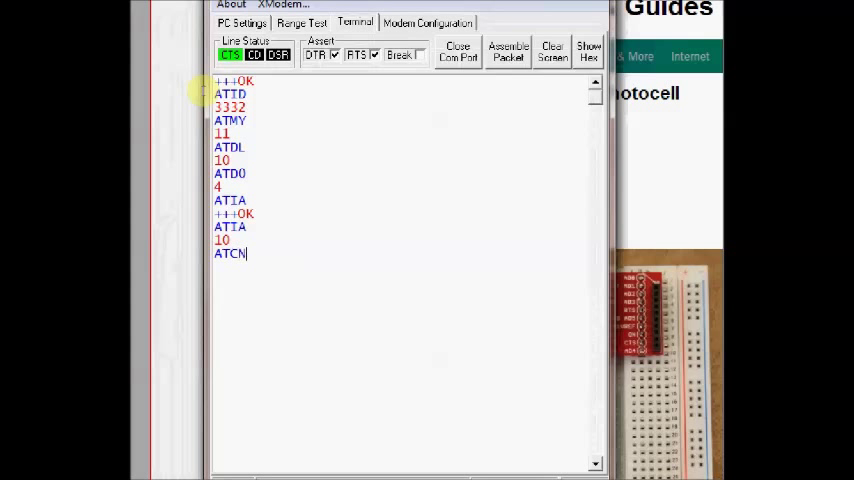
key(Return)
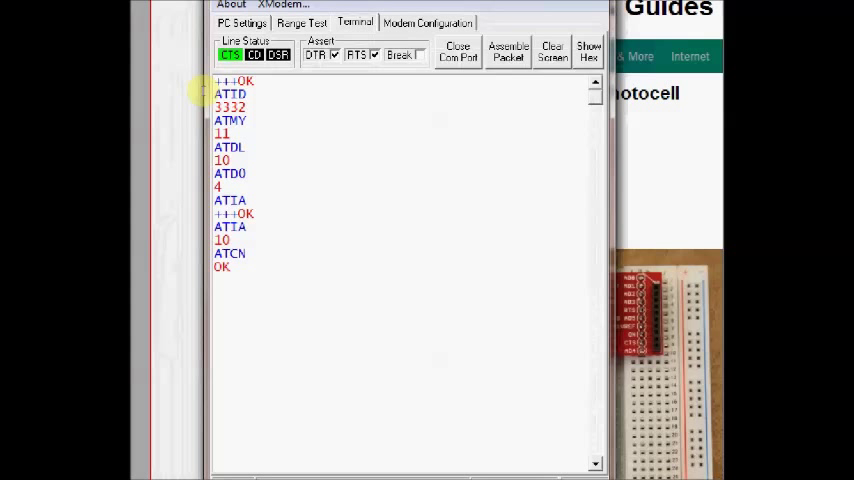
mouse_move(163, 119)
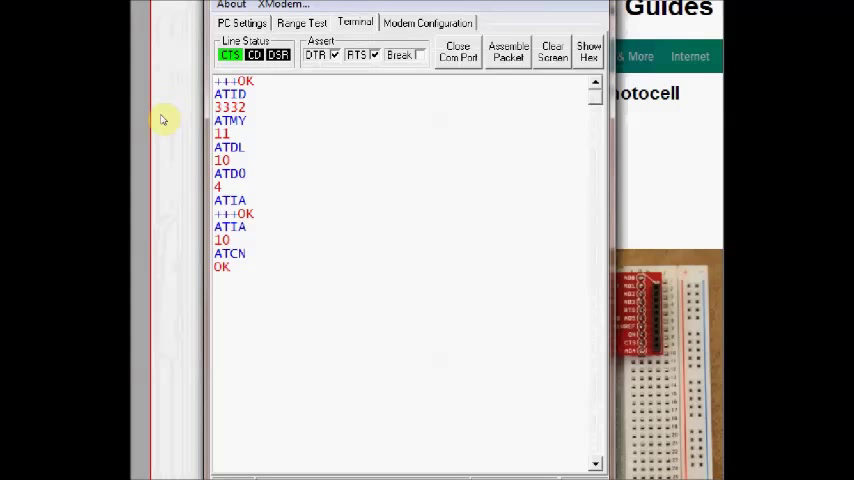